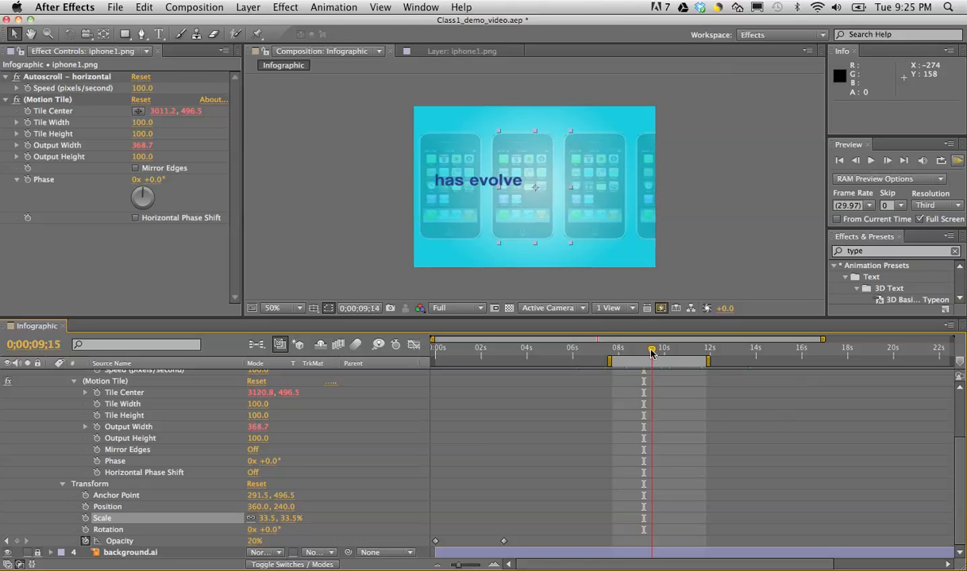
- Scrub the playhead around ten seconds to preview the 'has evolved' text animating in
drag(651, 349, 682, 349)
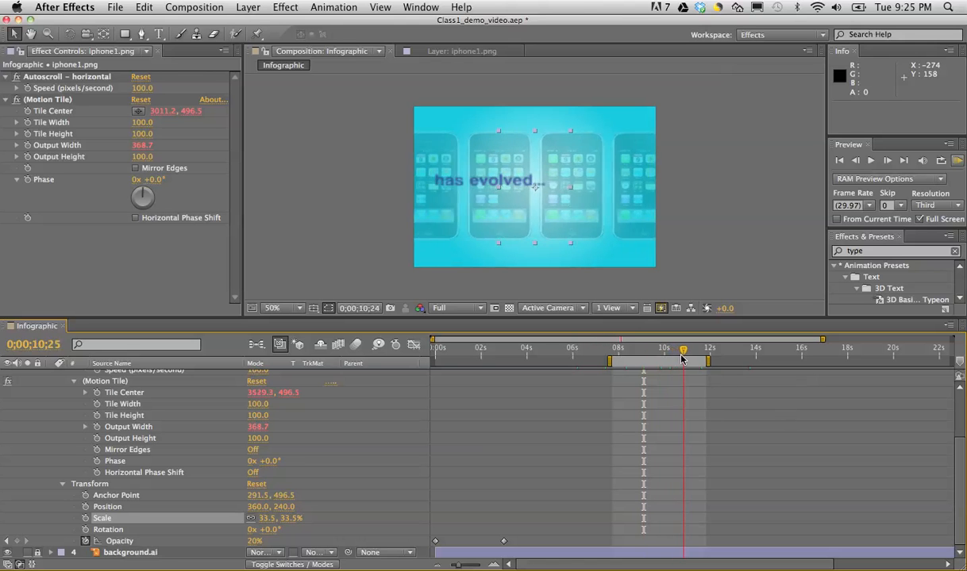
drag(683, 349, 641, 349)
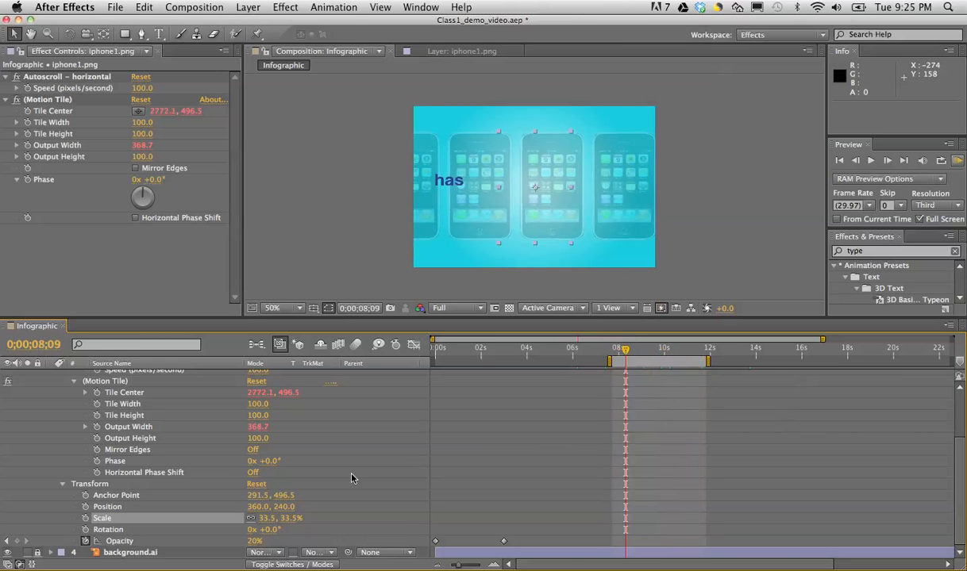
mouse_move(92, 524)
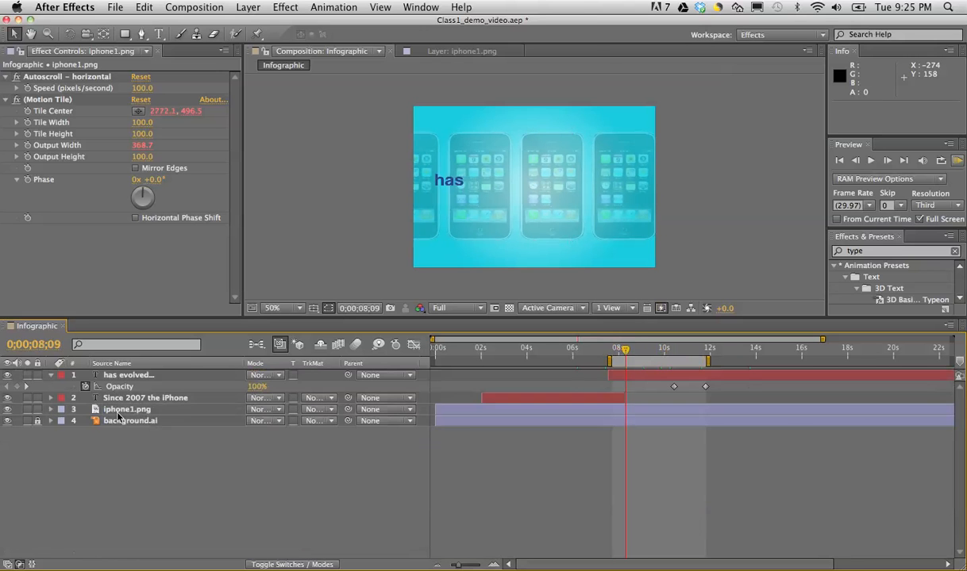
- Reveal the iPhone layer's Scale and scrub through where the 'has evolved...' text fades in
click(127, 409)
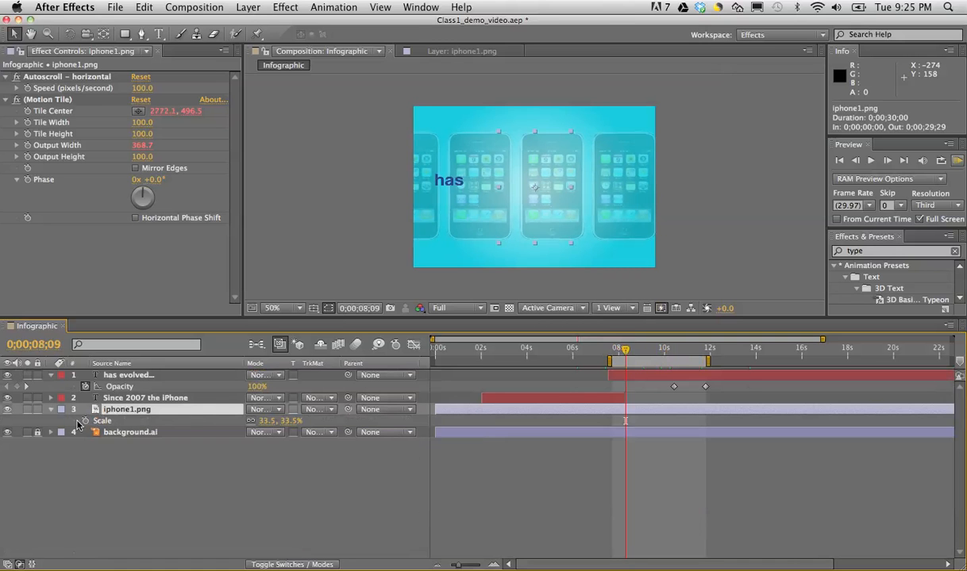
mouse_move(82, 420)
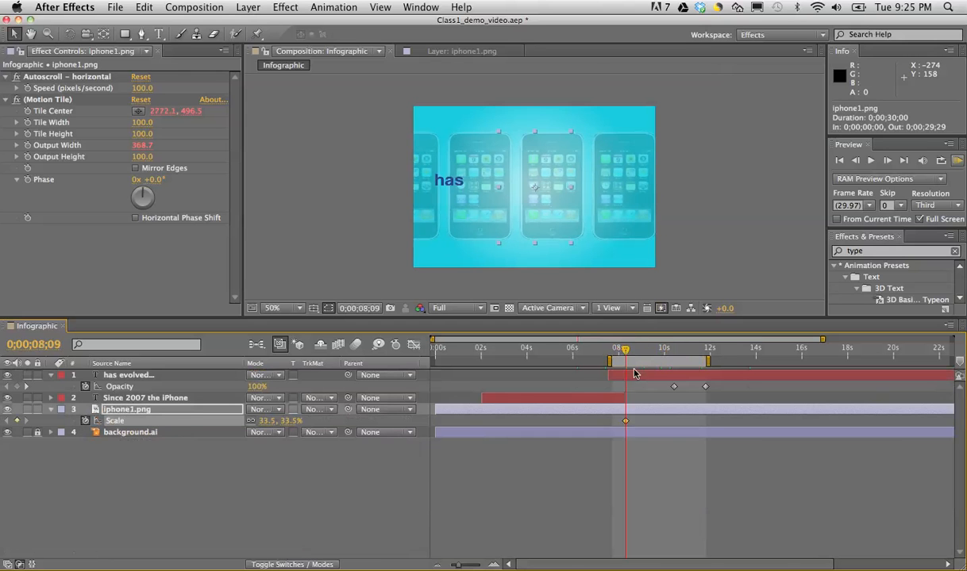
drag(625, 349, 679, 349)
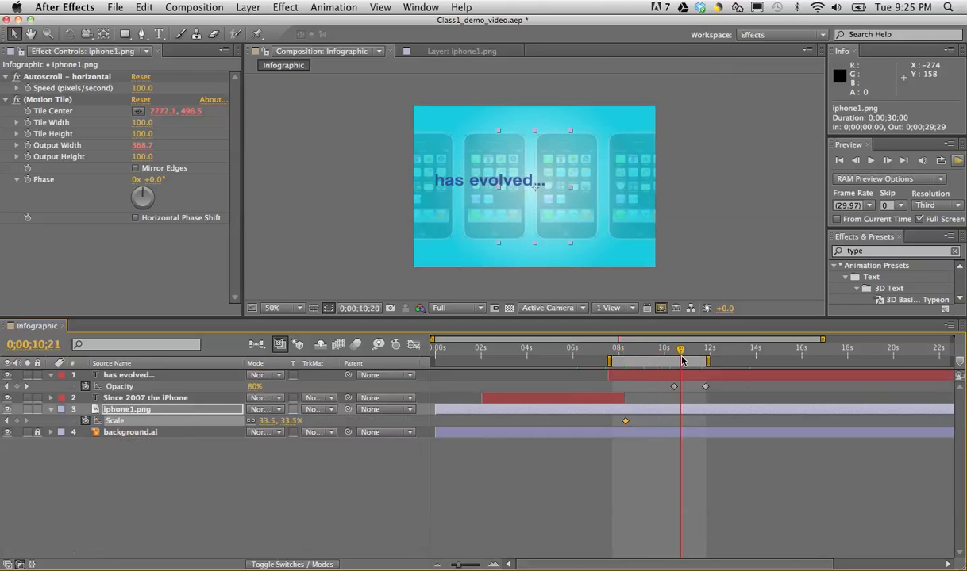
drag(679, 349, 700, 350)
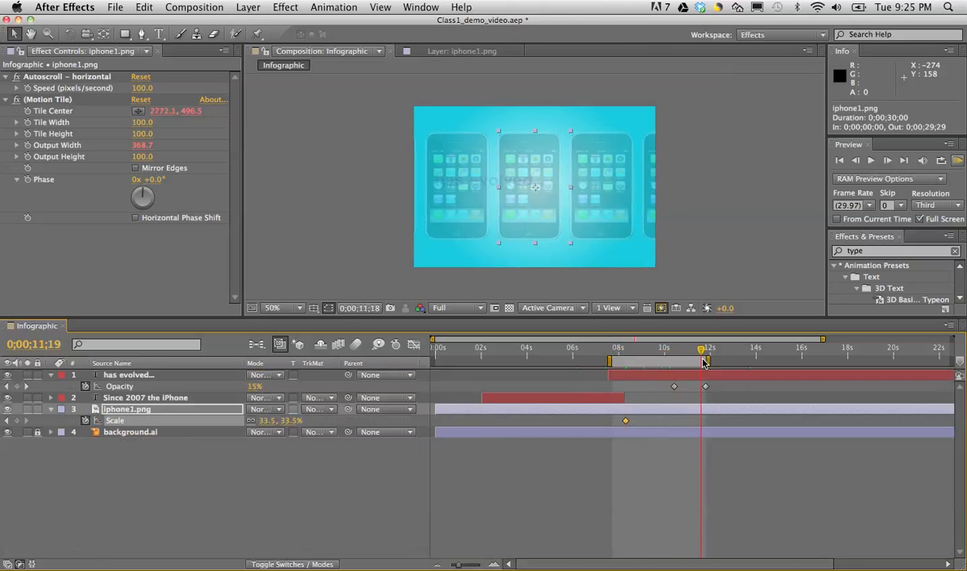
drag(702, 349, 692, 349)
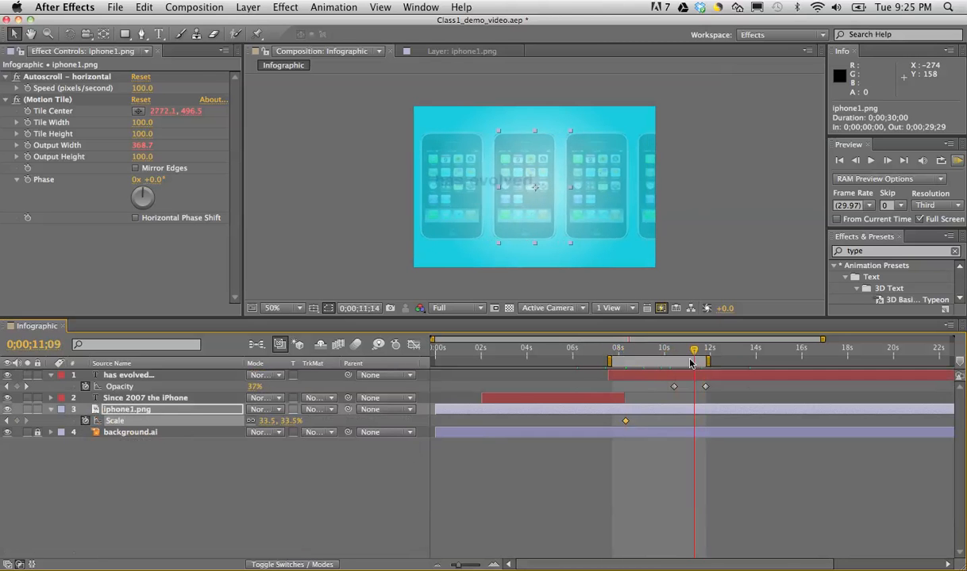
drag(693, 349, 687, 349)
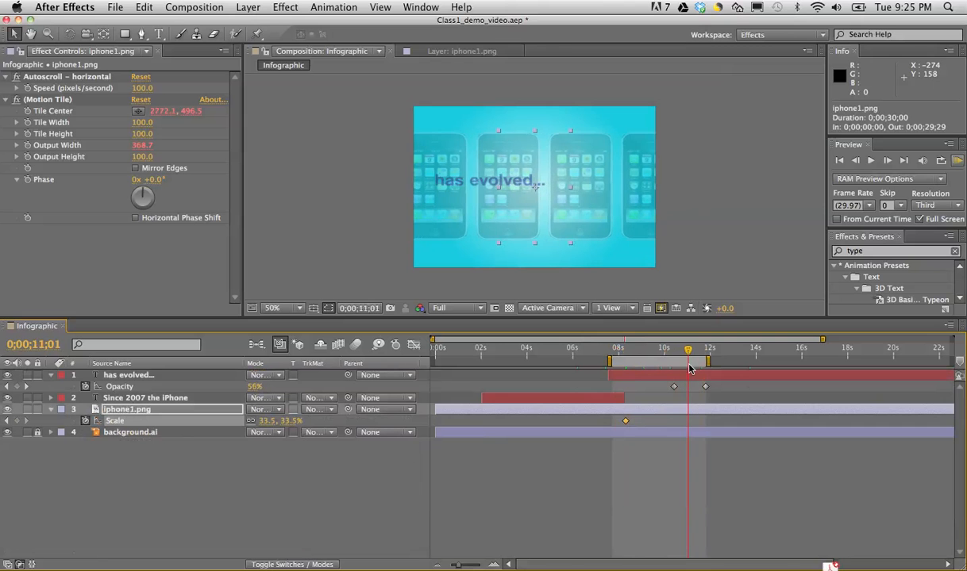
drag(687, 349, 703, 350)
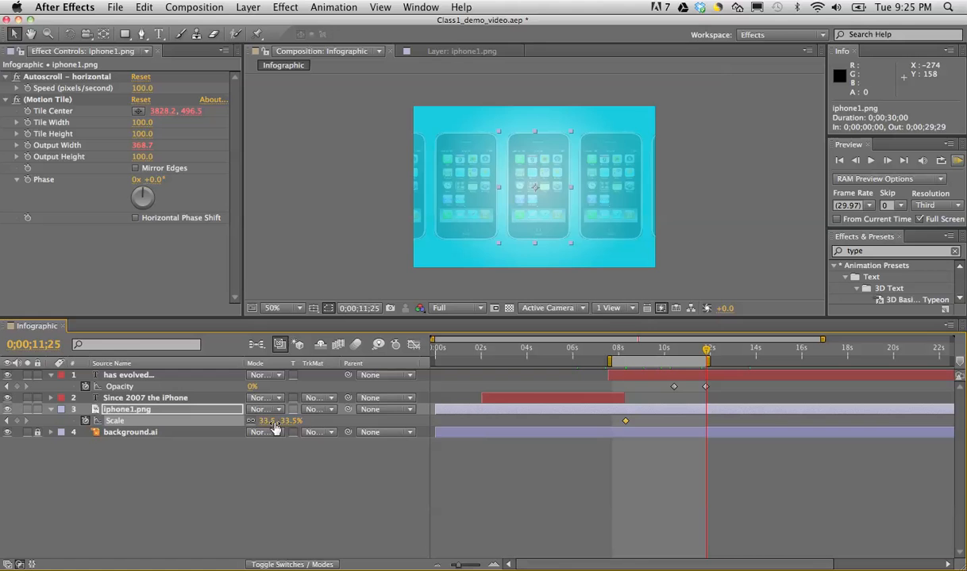
- Set a larger Scale value of 53.5% near twelve seconds and preview the scale-up with the text fade
double_click(278, 420)
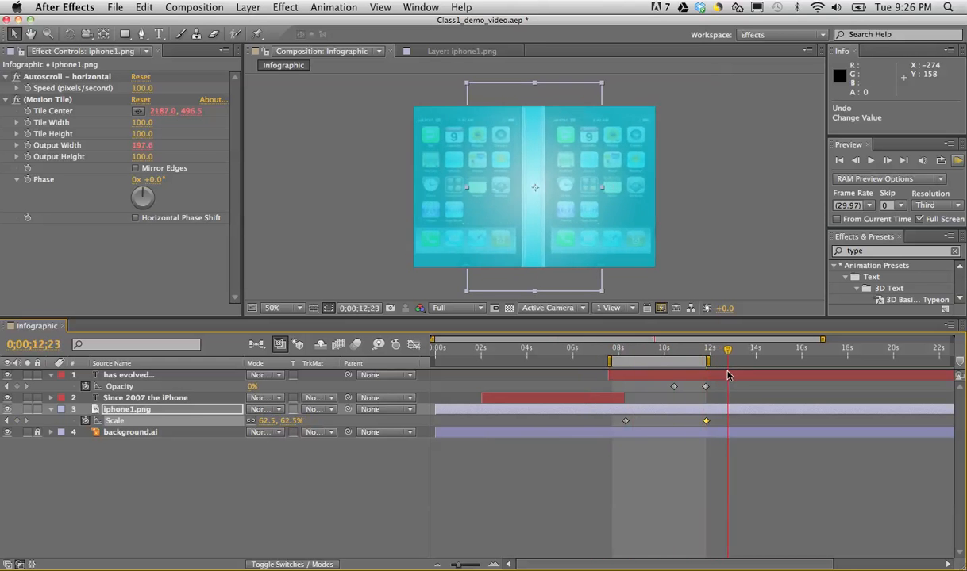
drag(727, 349, 670, 349)
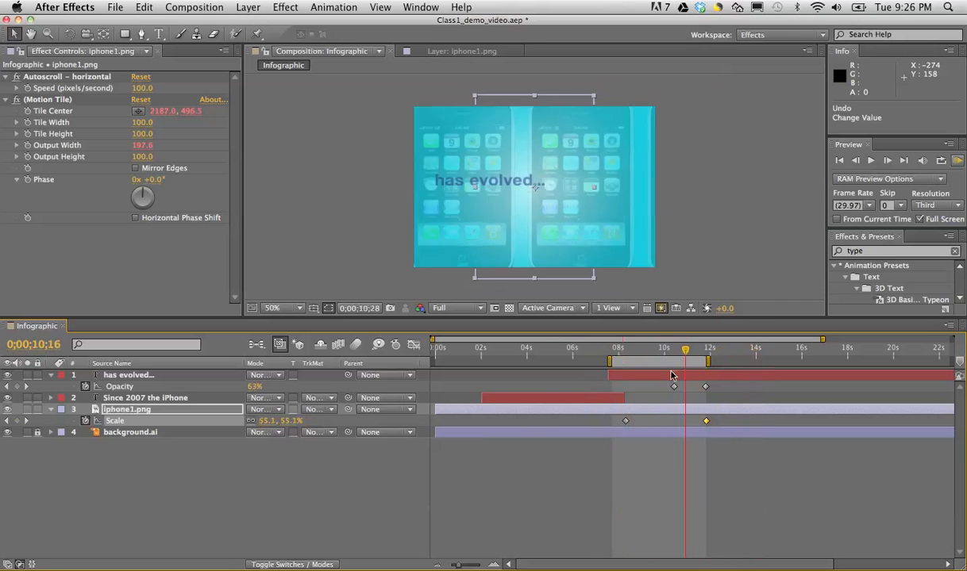
drag(686, 350, 698, 349)
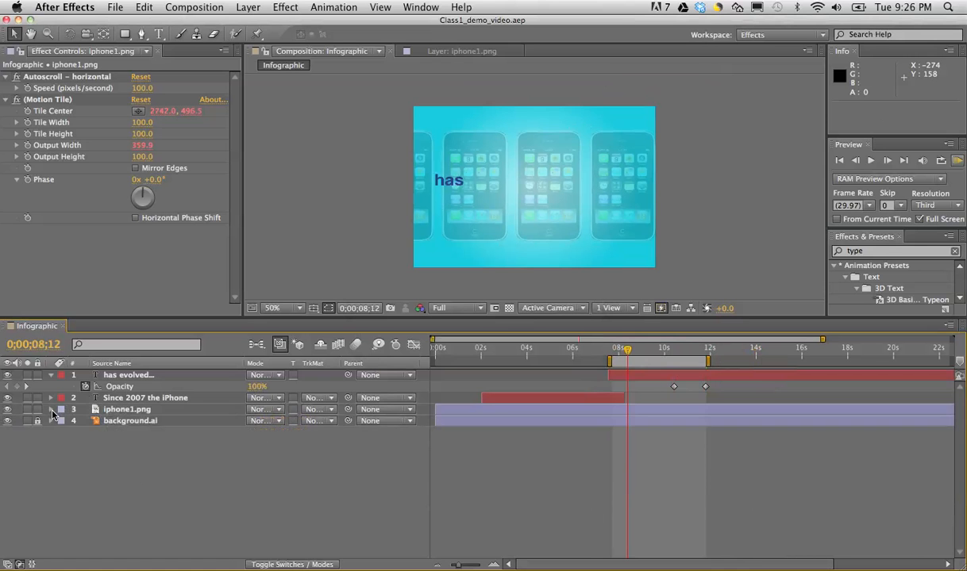
- Keyframe the iPhone layer's horizontal Autoscroll speed to ramp up to a faster value near 11:25
click(51, 410)
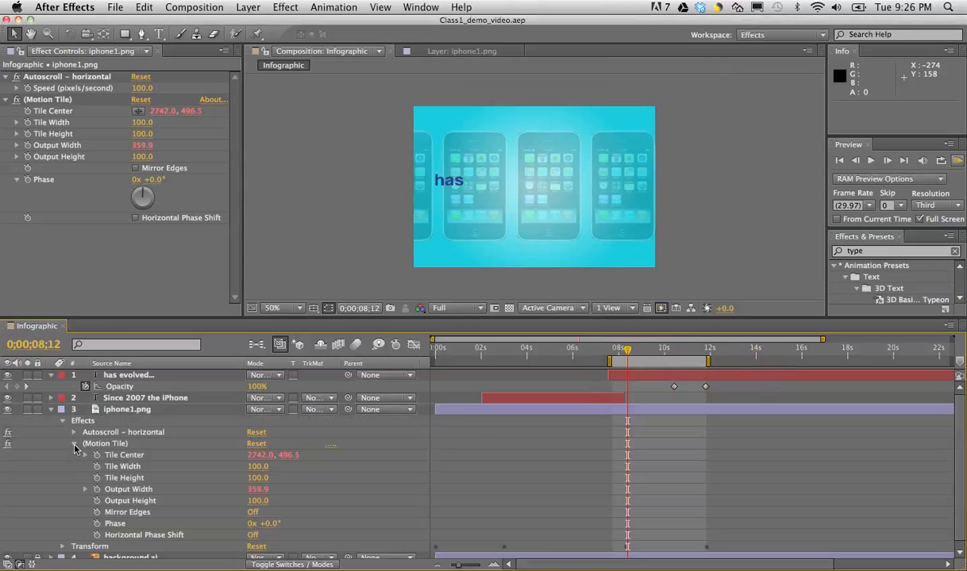
click(73, 444)
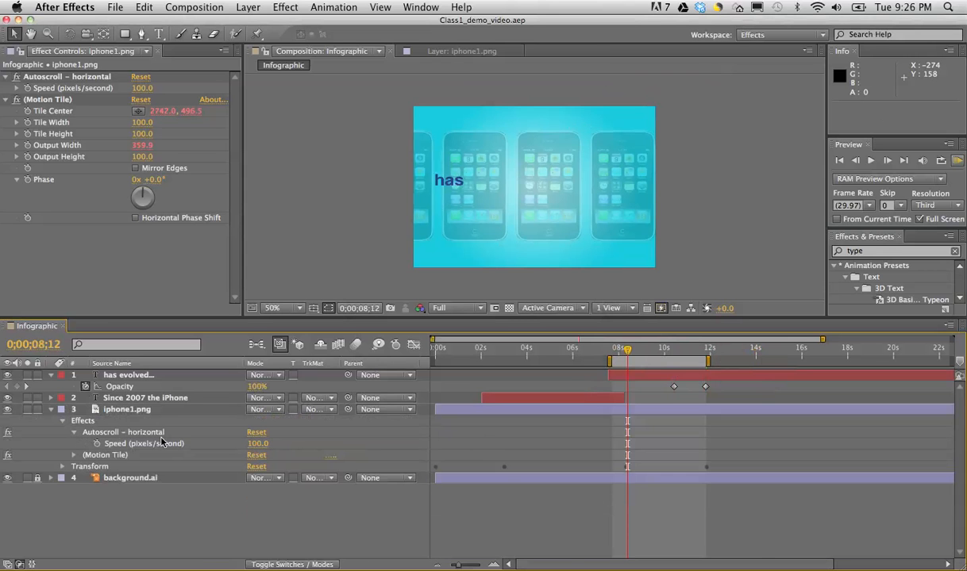
mouse_move(533, 399)
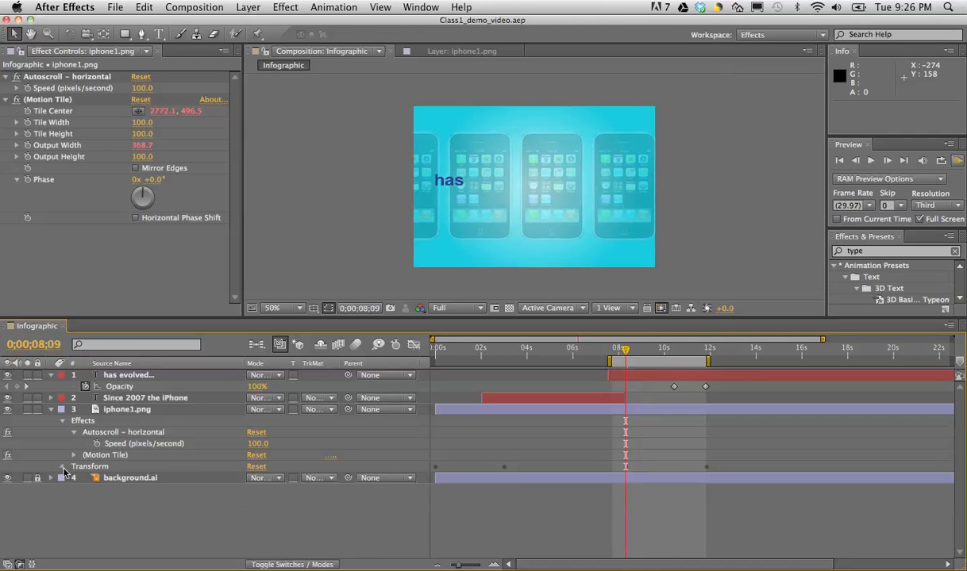
click(63, 466)
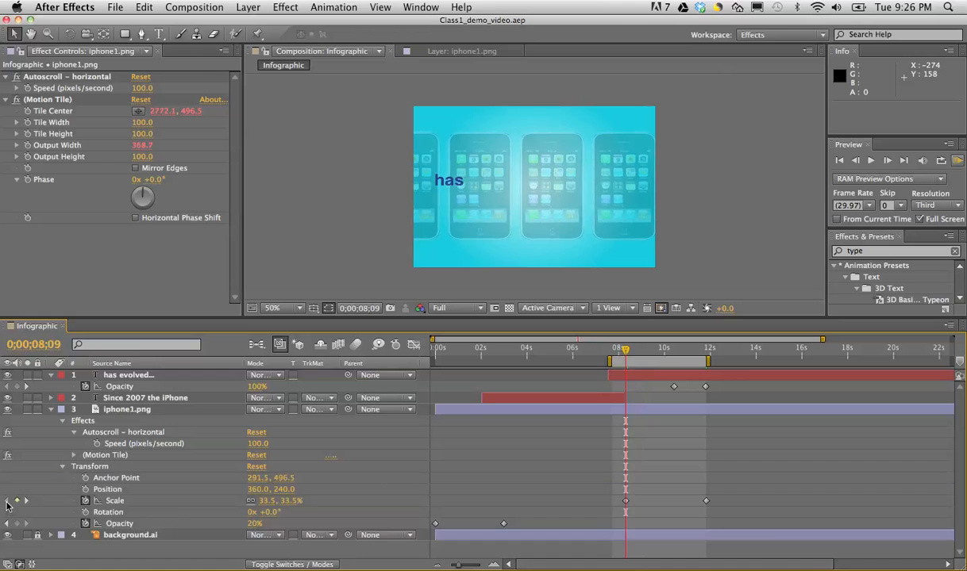
mouse_move(26, 502)
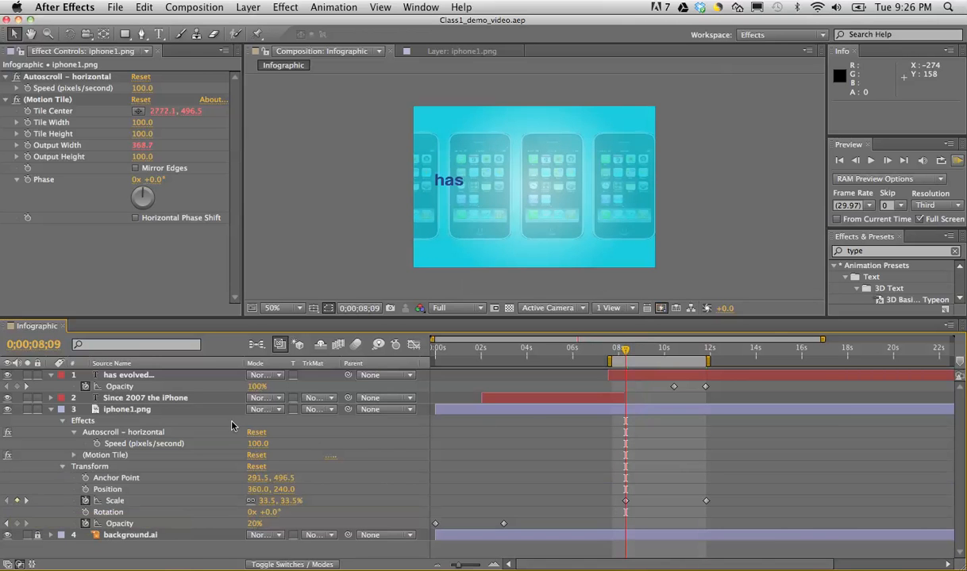
mouse_move(98, 447)
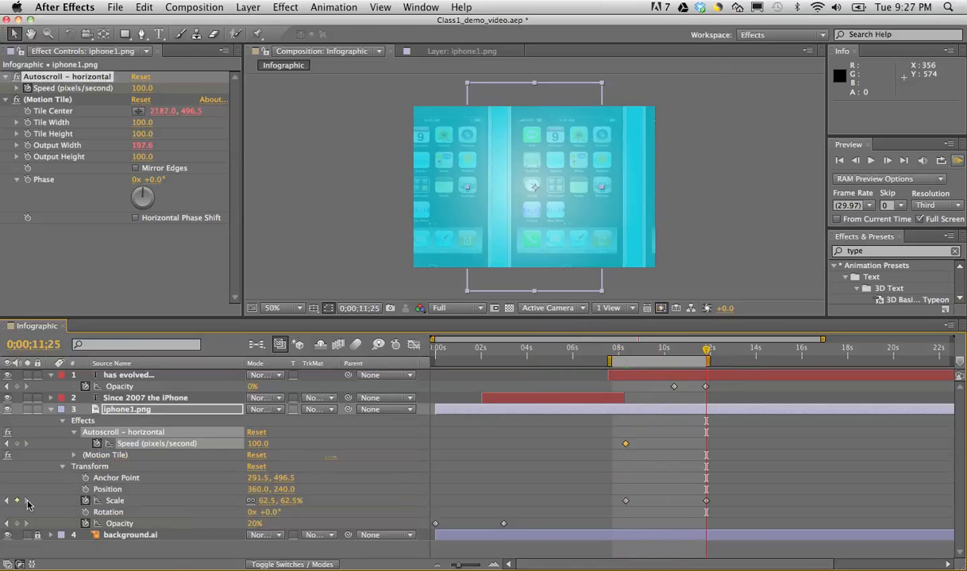
mouse_move(51, 451)
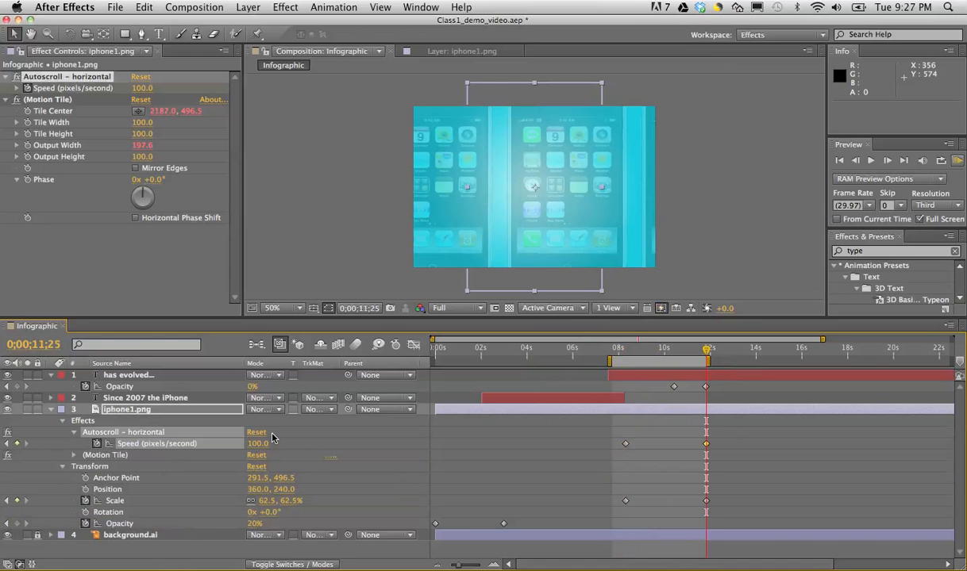
text(140.0)
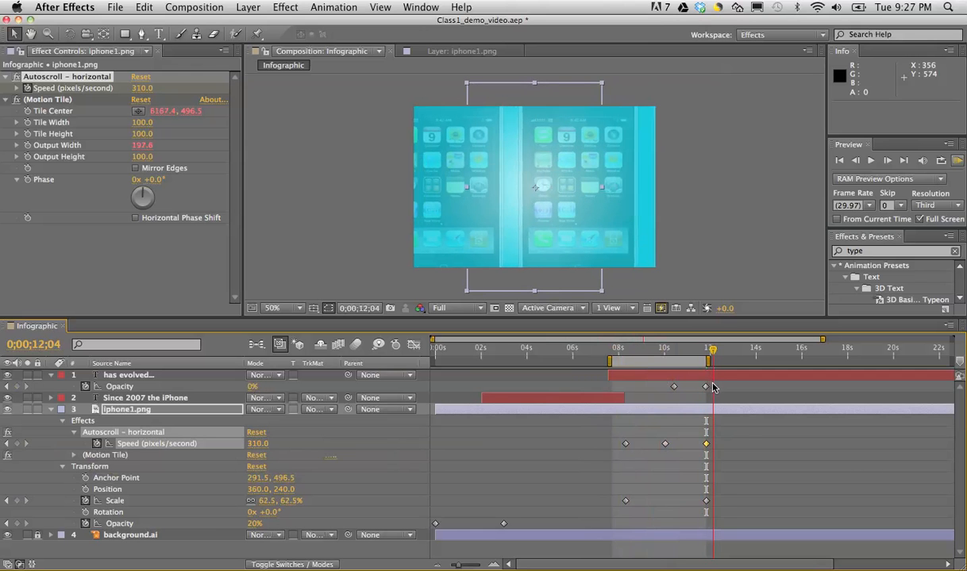
- At about 11 seconds, edit the iPhone layer's Opacity value to create the fade-out keyframe
drag(711, 349, 706, 349)
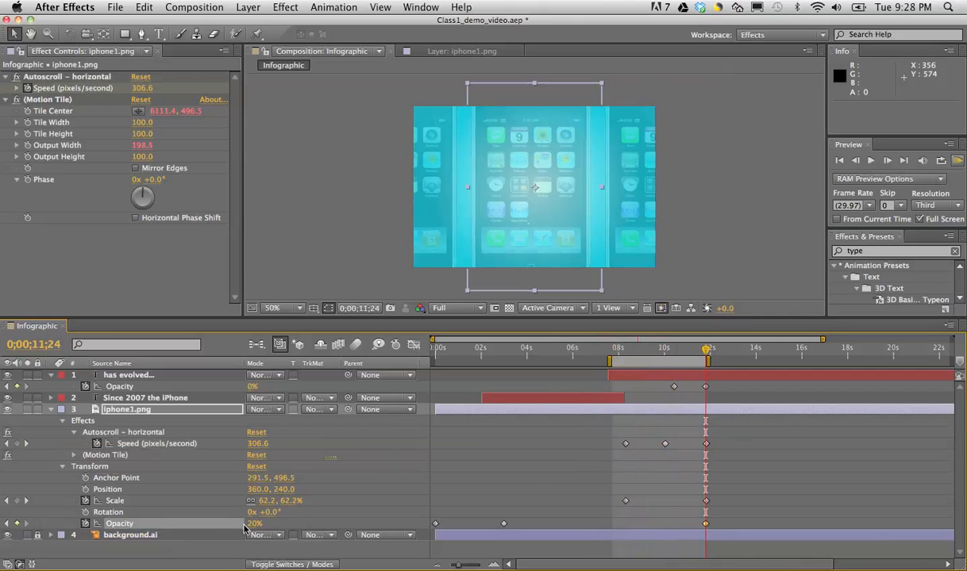
double_click(257, 523)
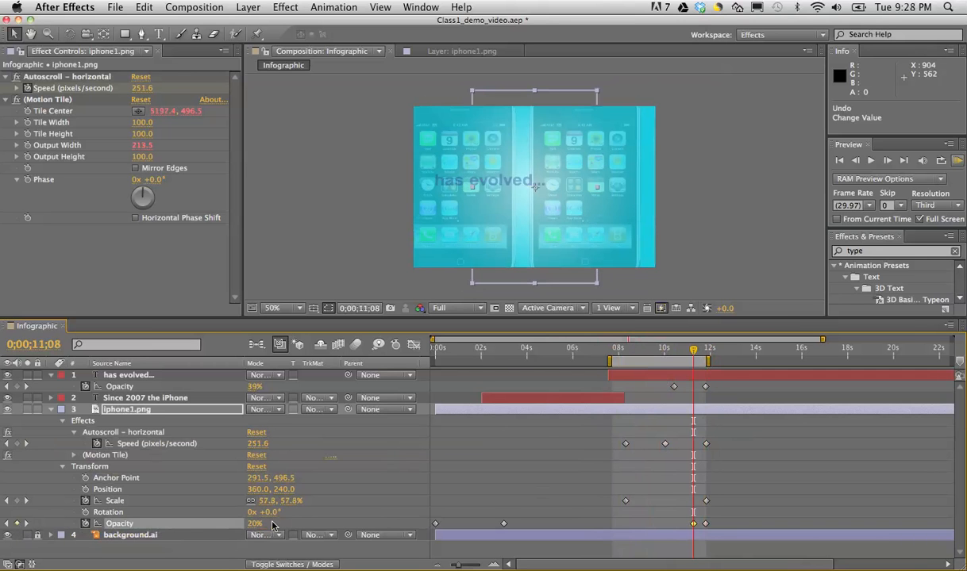
mouse_move(28, 527)
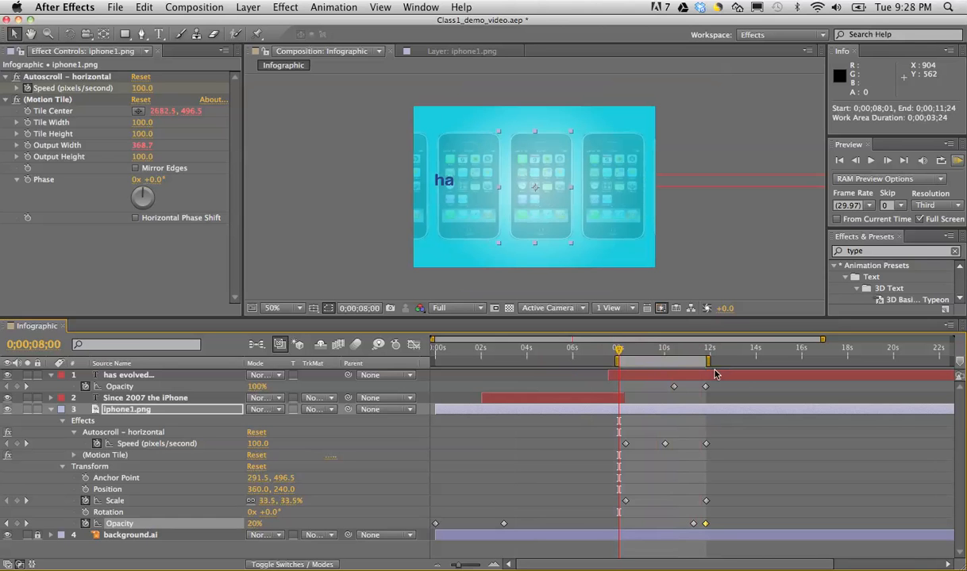
mouse_move(642, 352)
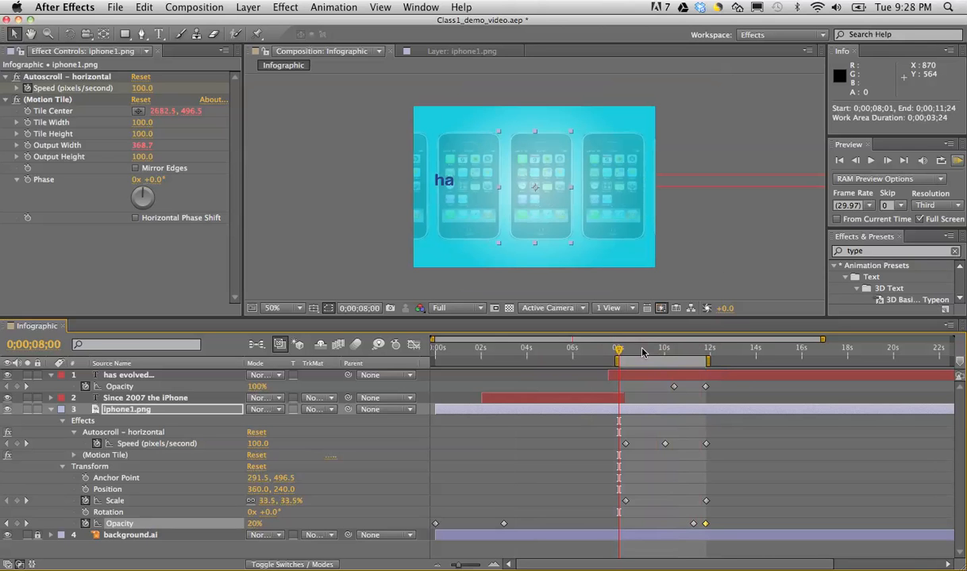
mouse_move(959, 160)
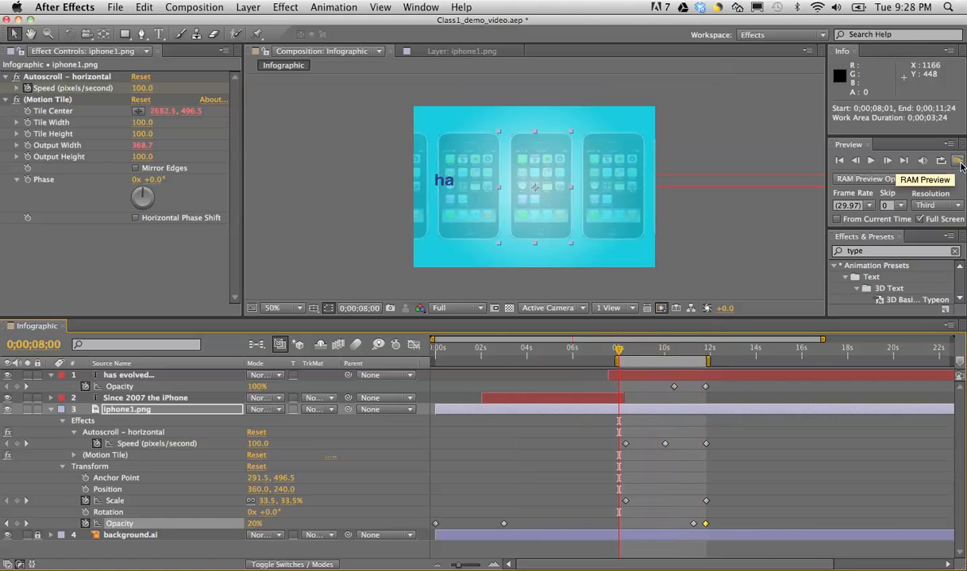
mouse_move(448, 264)
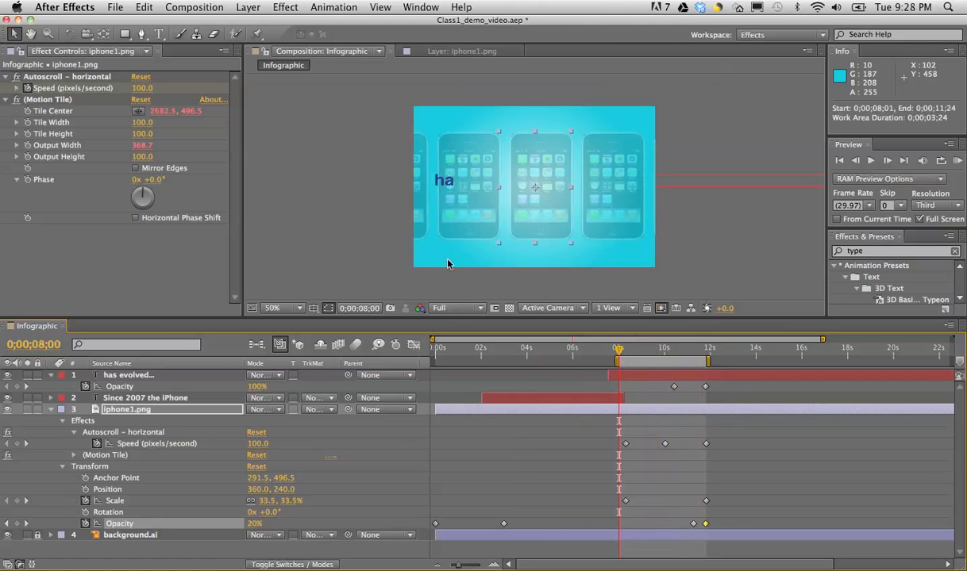
- Set preview resolution to Third and play through the scroll-and-fade animation from about 8 seconds
click(457, 308)
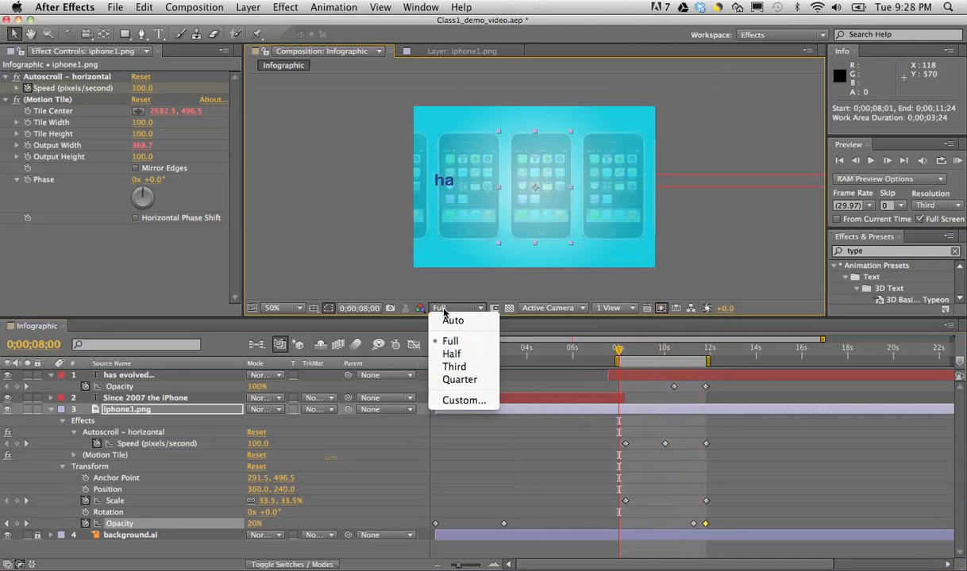
click(454, 365)
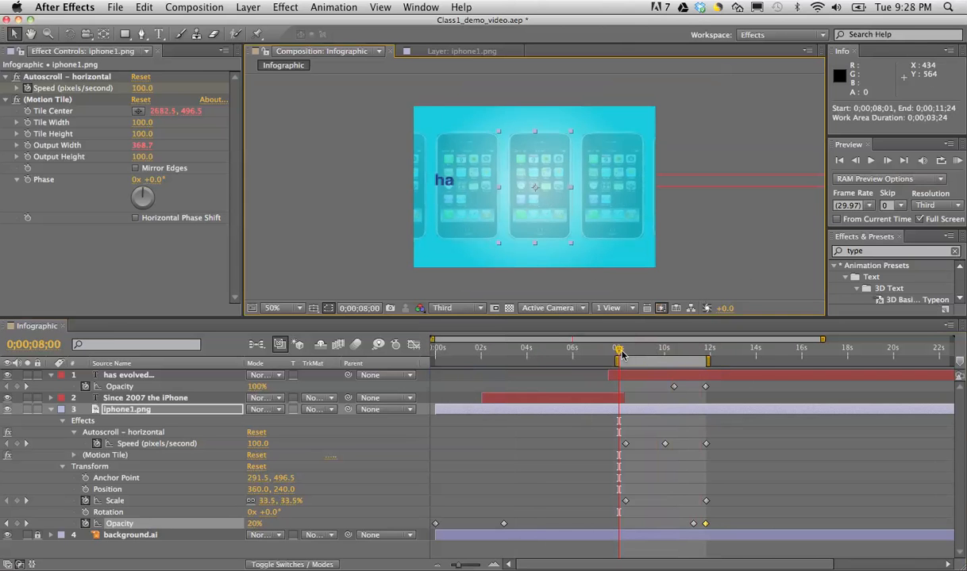
drag(619, 351, 626, 351)
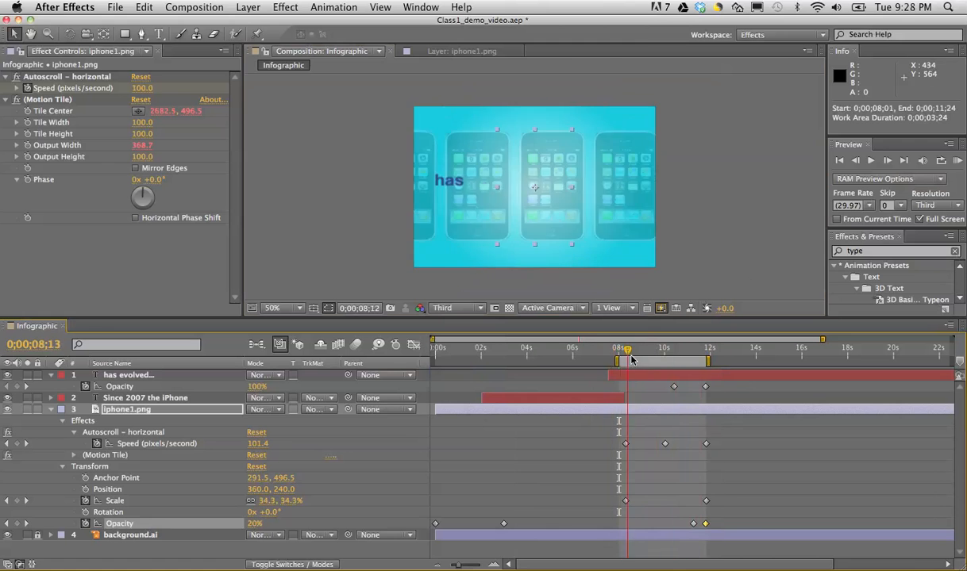
drag(625, 353, 660, 352)
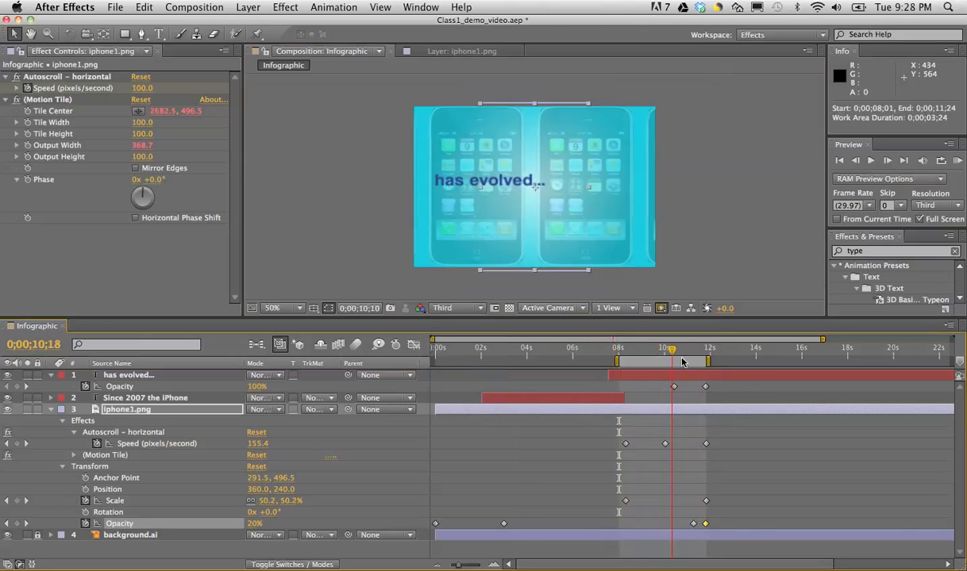
drag(670, 349, 658, 349)
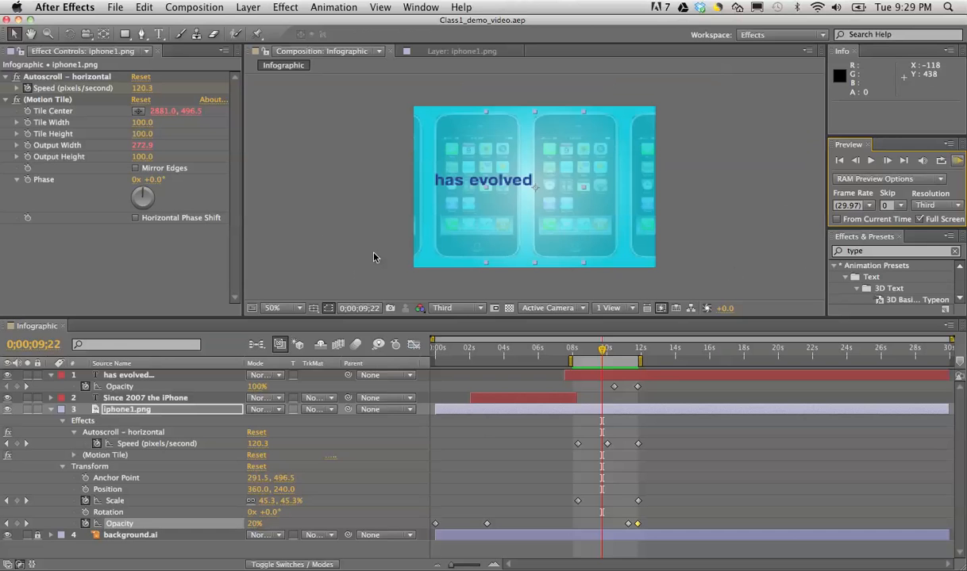
- Move the fade's starting Opacity keyframe to about 9:22 and check the tiles are gone by 11:25
click(625, 526)
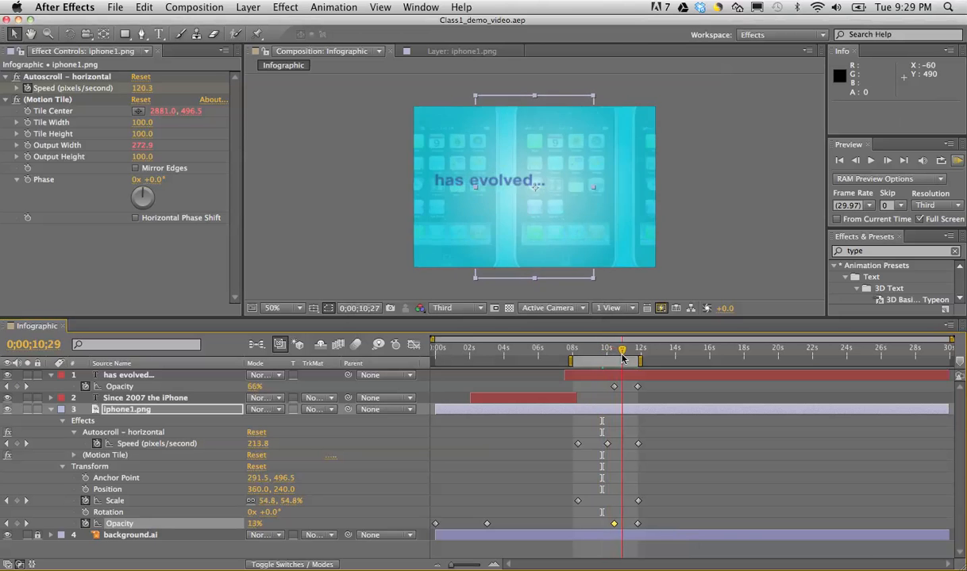
click(624, 347)
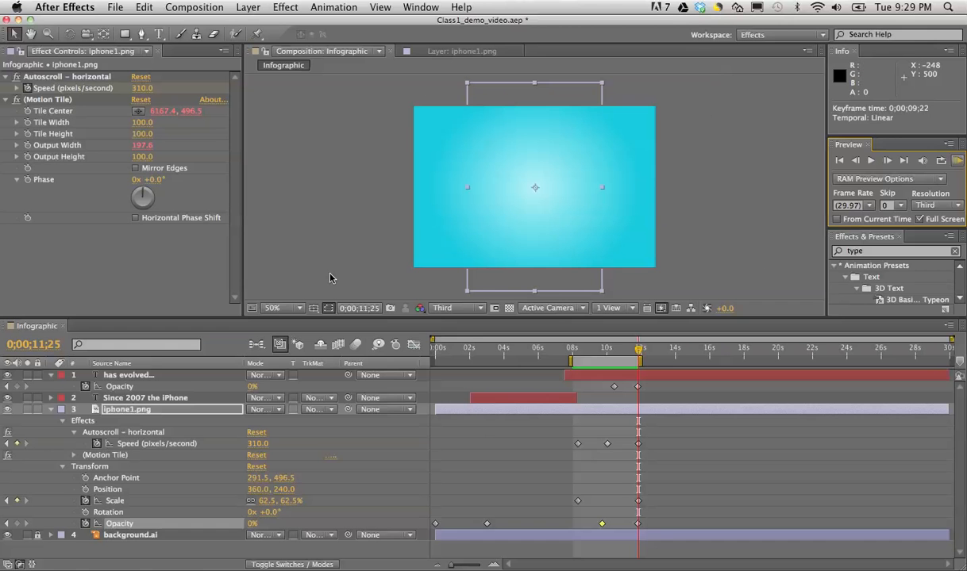
mouse_move(706, 308)
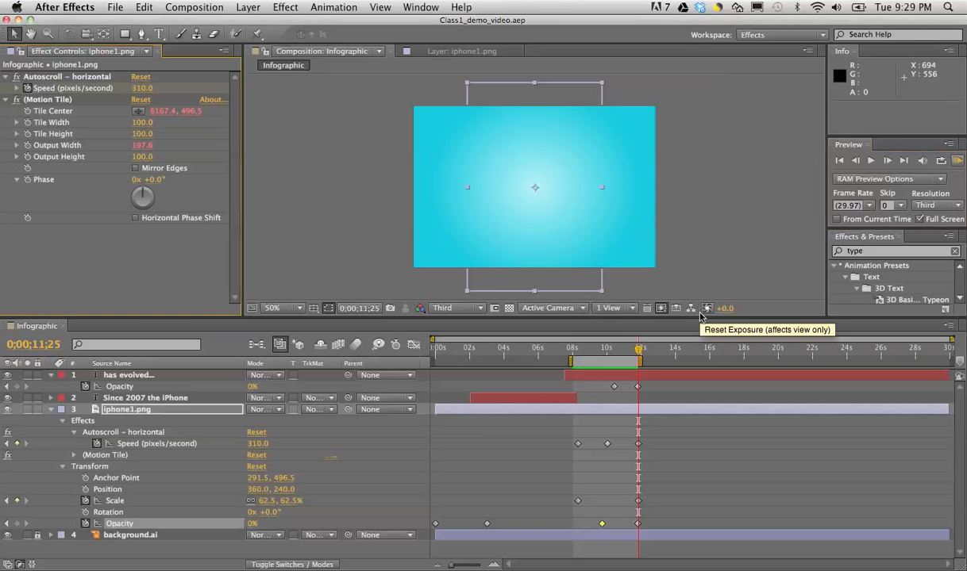
mouse_move(235, 432)
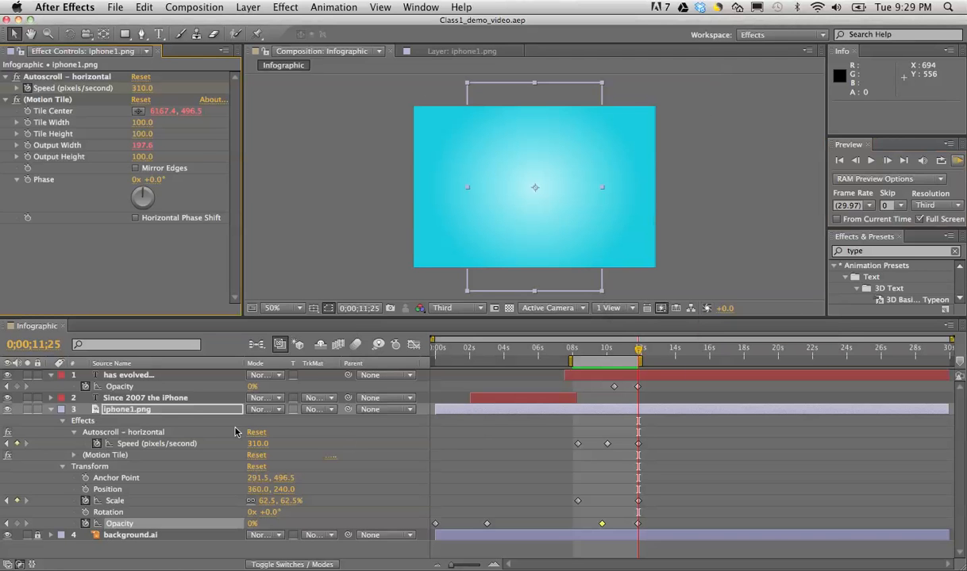